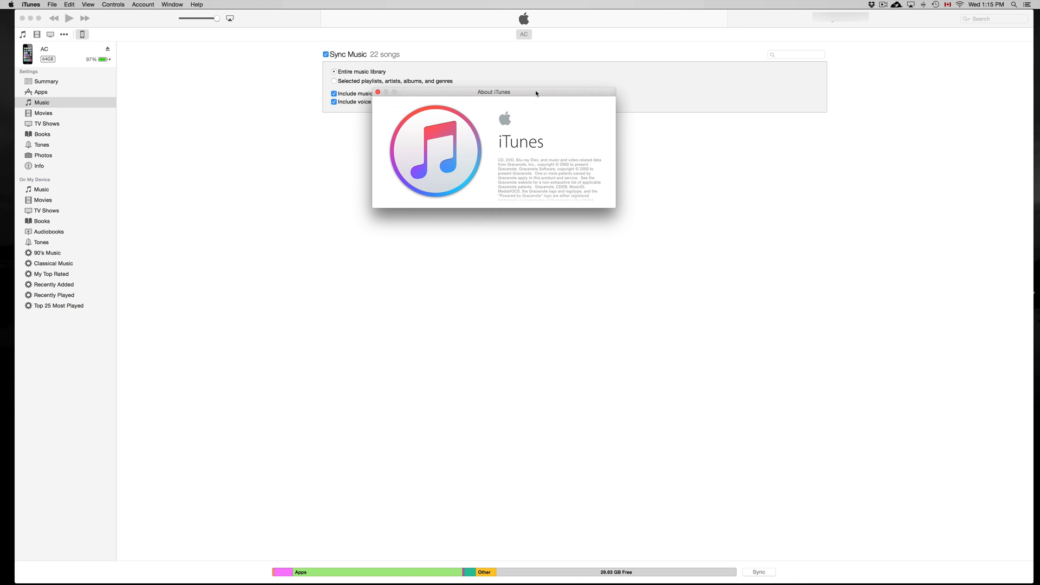
# Scroll the About iTunes information, then close that window
pyautogui.scroll(-3)
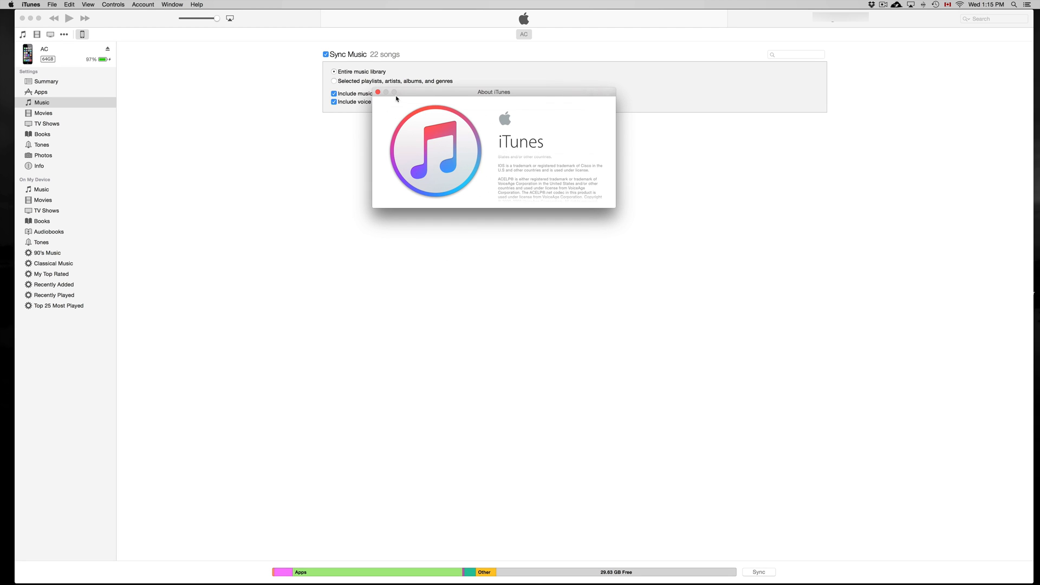
pyautogui.click(378, 91)
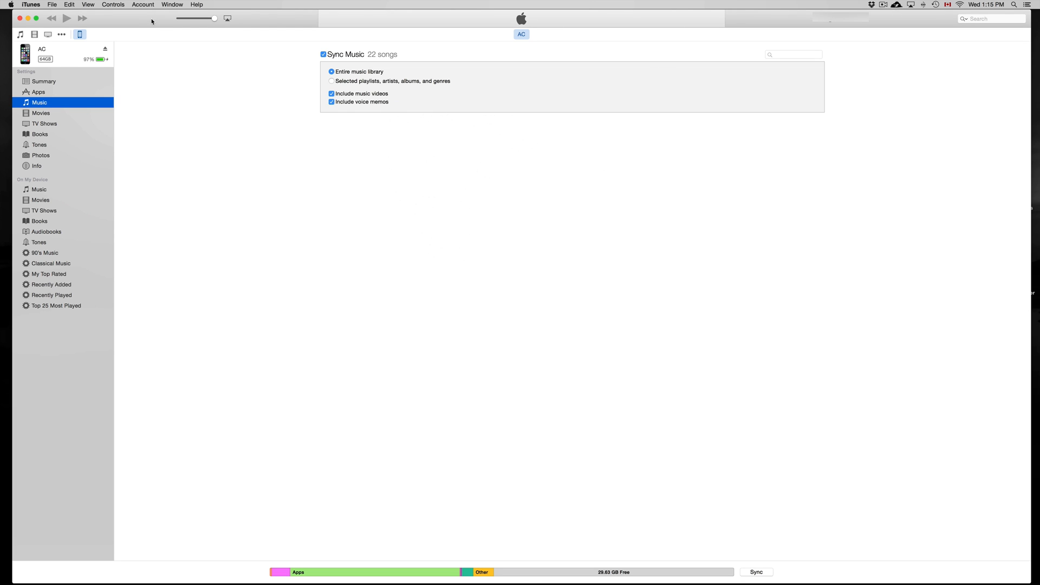
pyautogui.moveTo(59, 89)
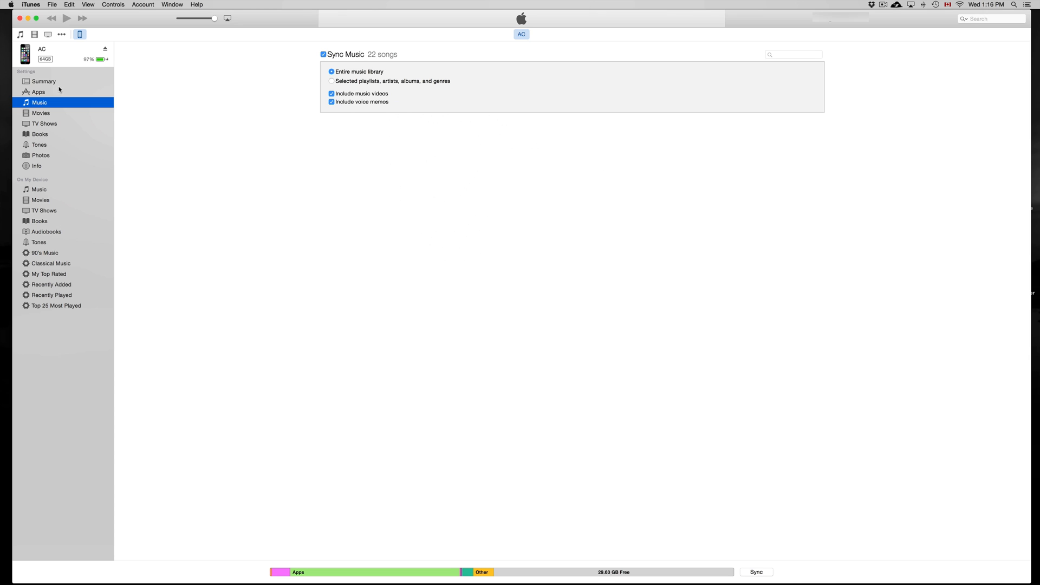
pyautogui.moveTo(20, 34)
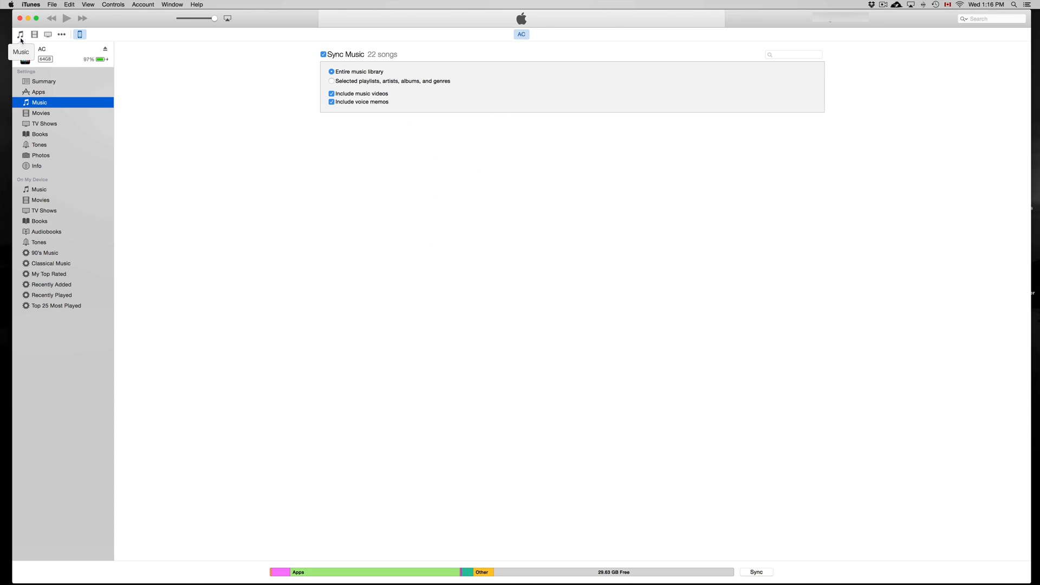
pyautogui.click(18, 34)
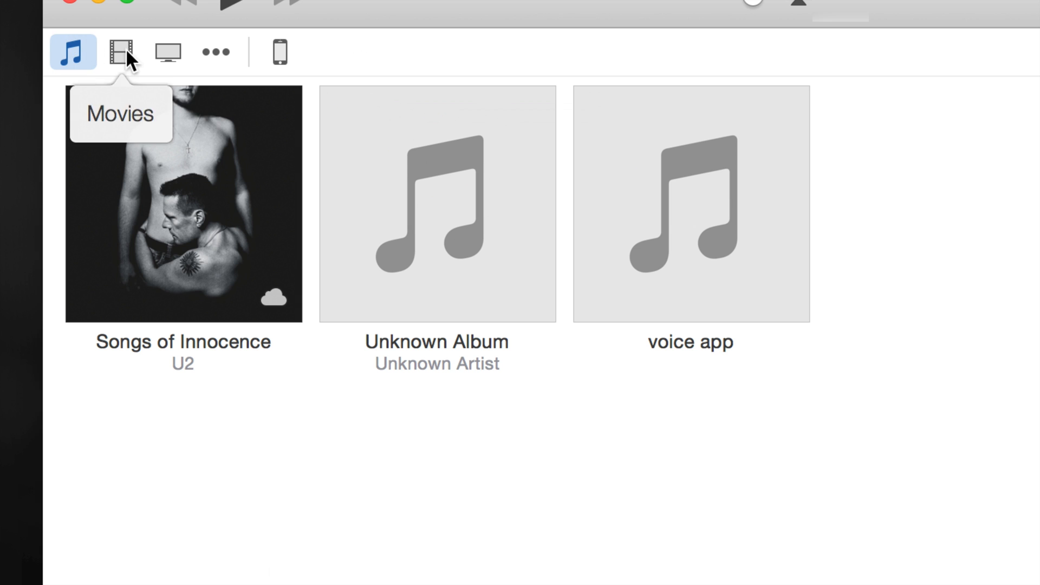
pyautogui.moveTo(279, 52)
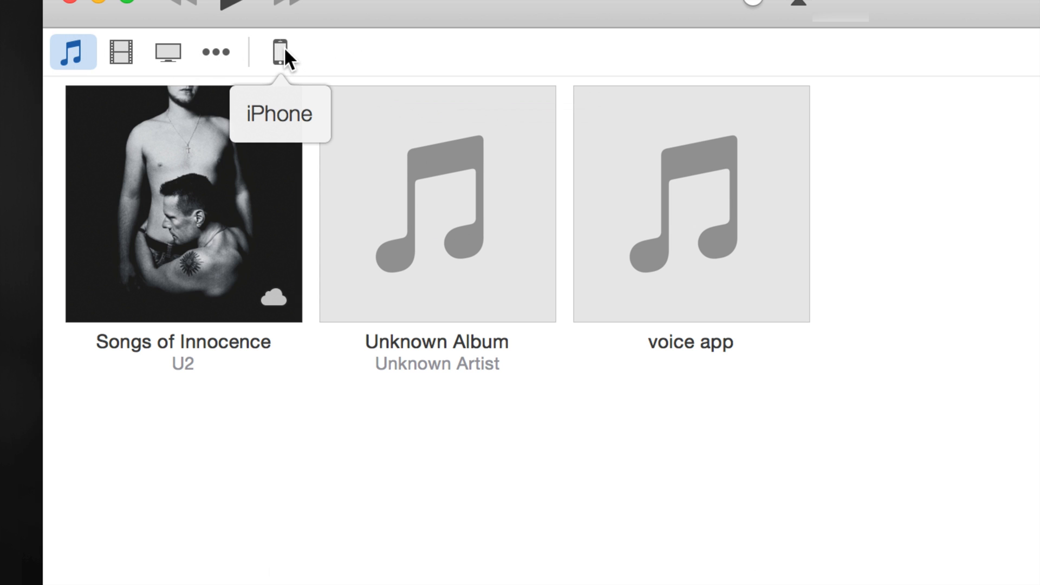
pyautogui.click(280, 52)
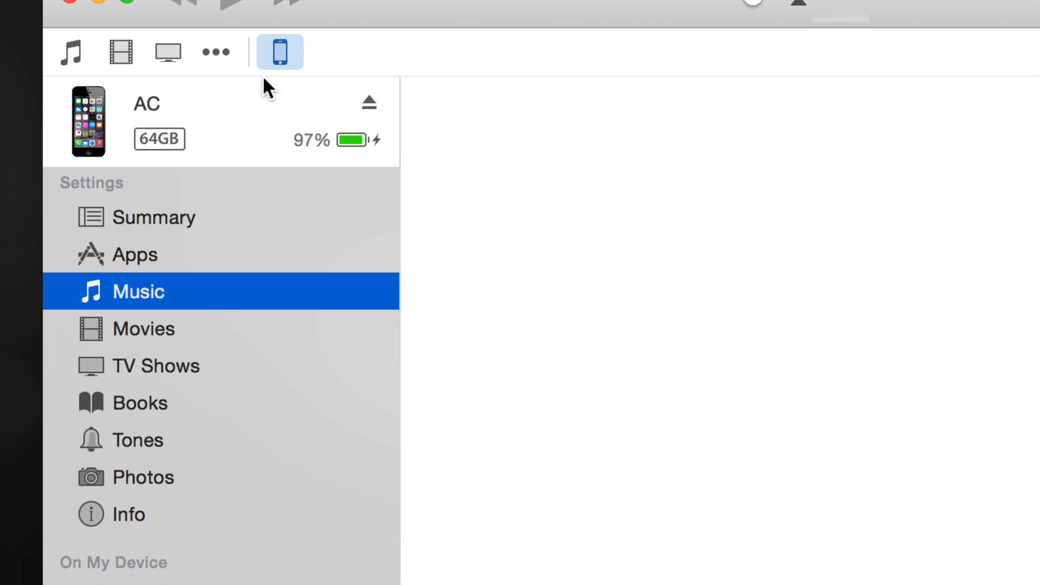
pyautogui.moveTo(185, 402)
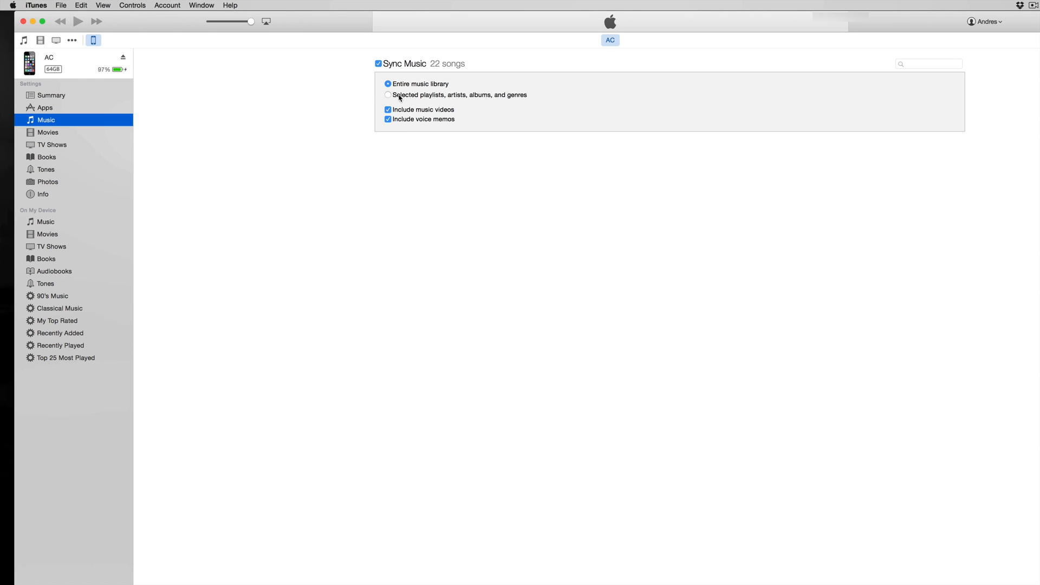
pyautogui.moveTo(48, 141)
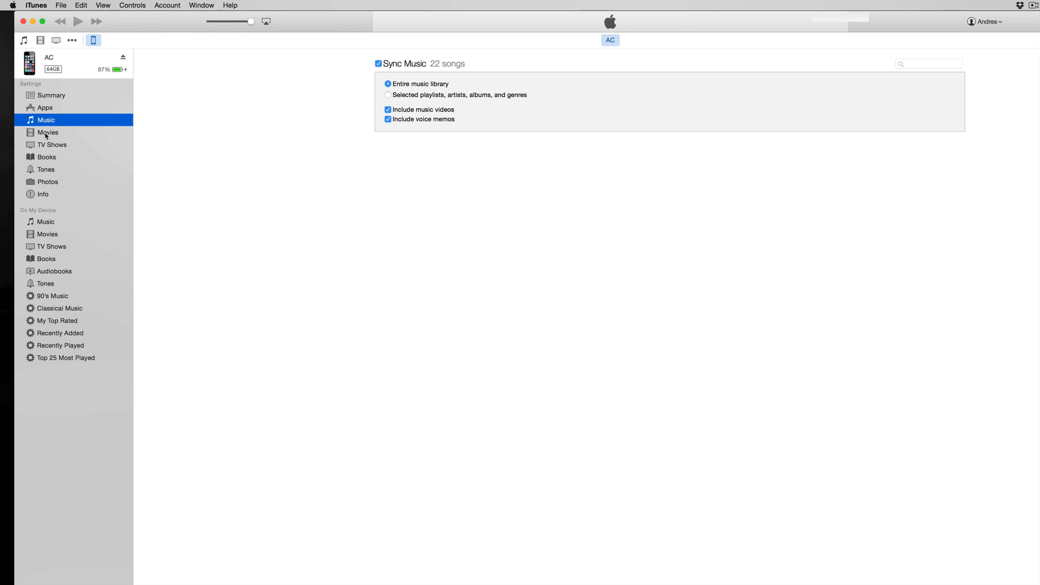
# Show the iPhone's Movies sync settings listing TEST and Test2
pyautogui.click(47, 132)
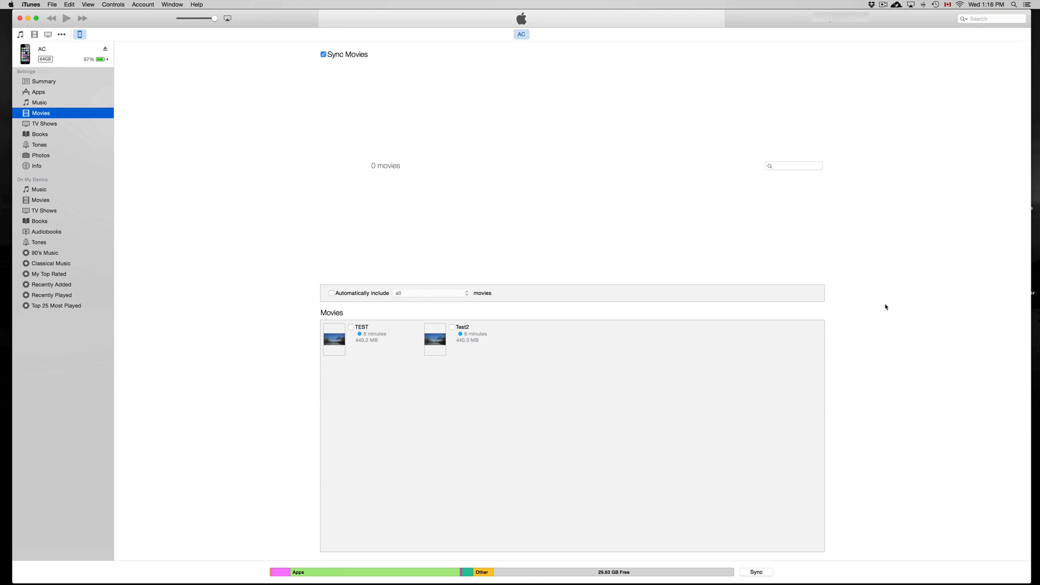
pyautogui.moveTo(449, 391)
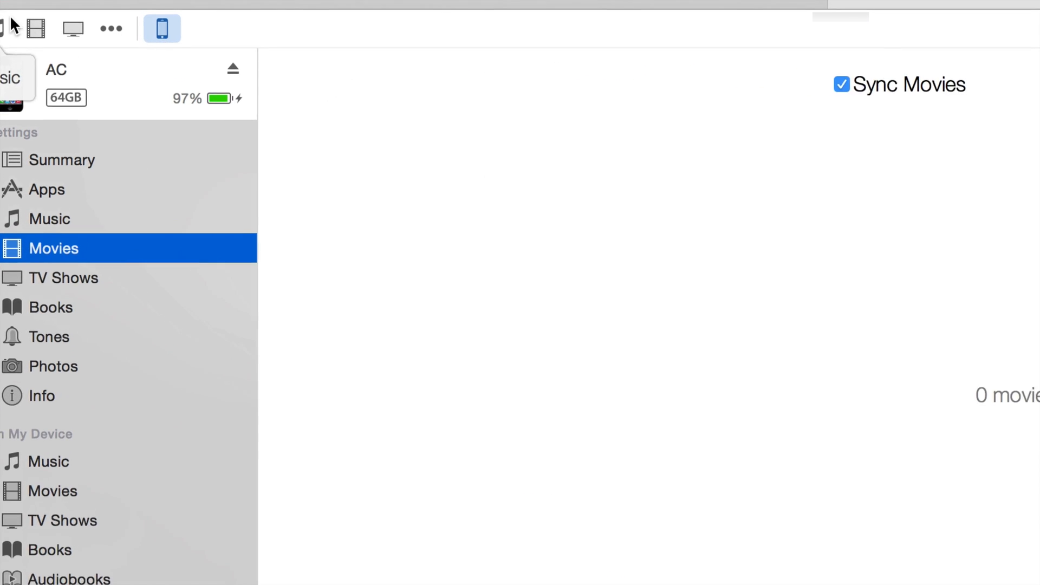
pyautogui.moveTo(84, 29)
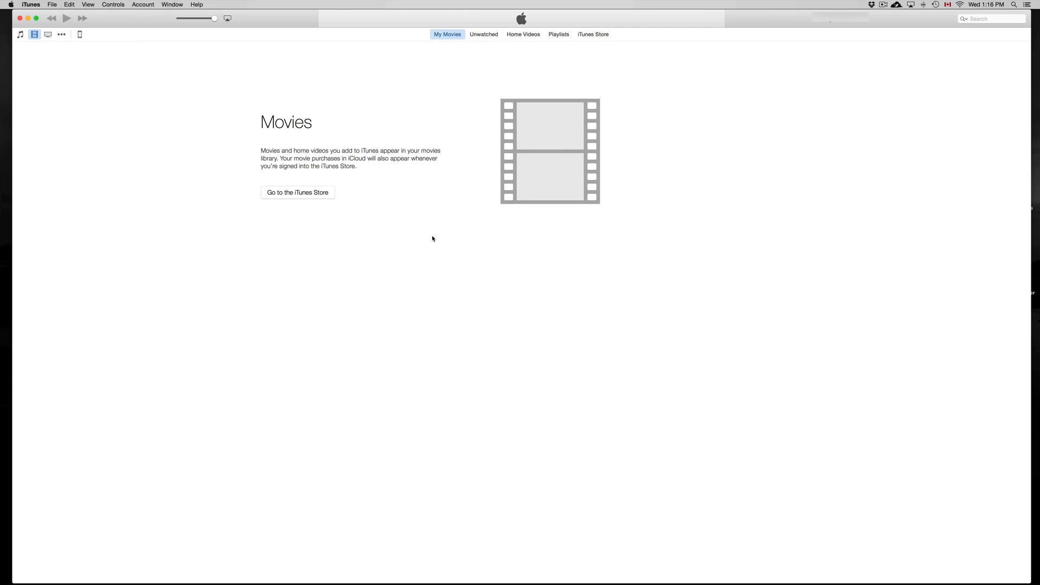
pyautogui.moveTo(514, 204)
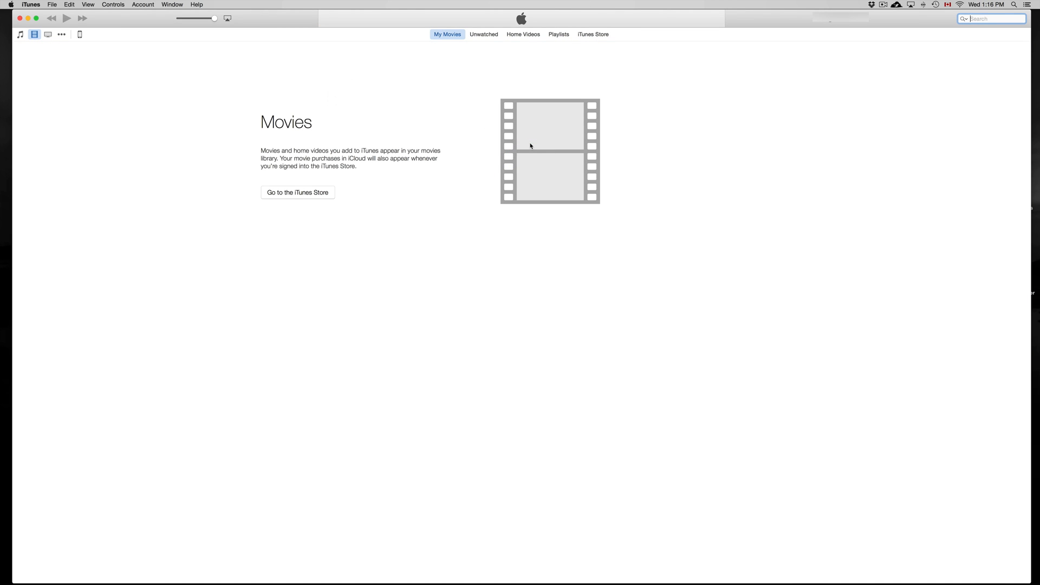
pyautogui.moveTo(79, 33)
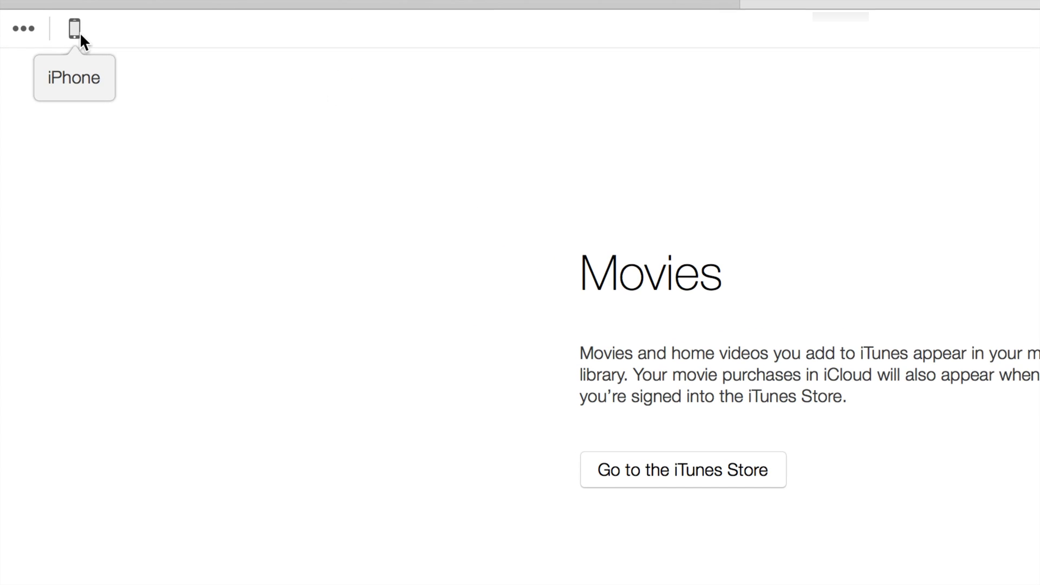
# Tick the one-minute tutorial video for iPhone sync, leaving automatic movie inclusion off
pyautogui.click(74, 29)
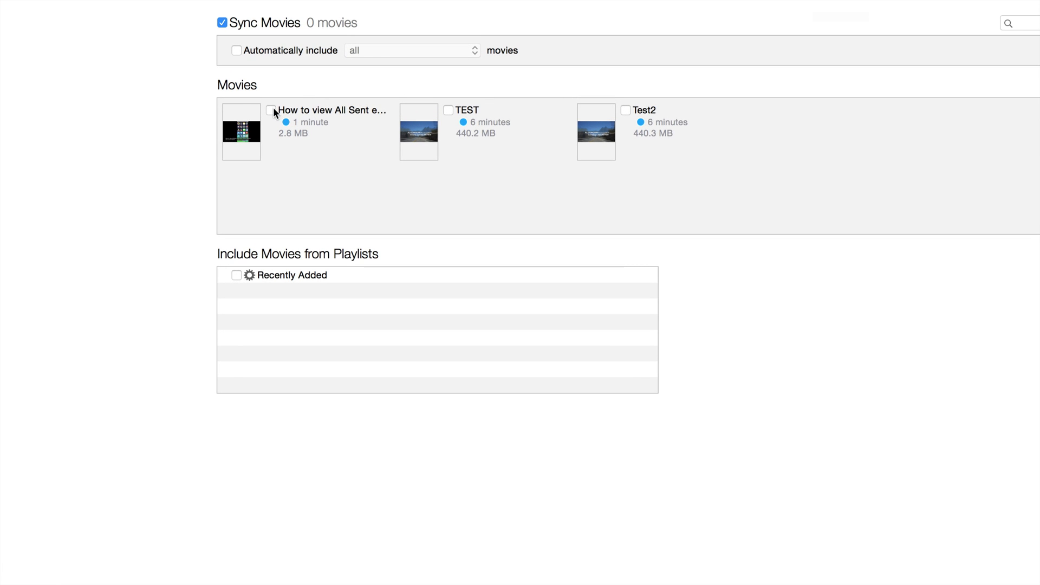
pyautogui.moveTo(290, 120)
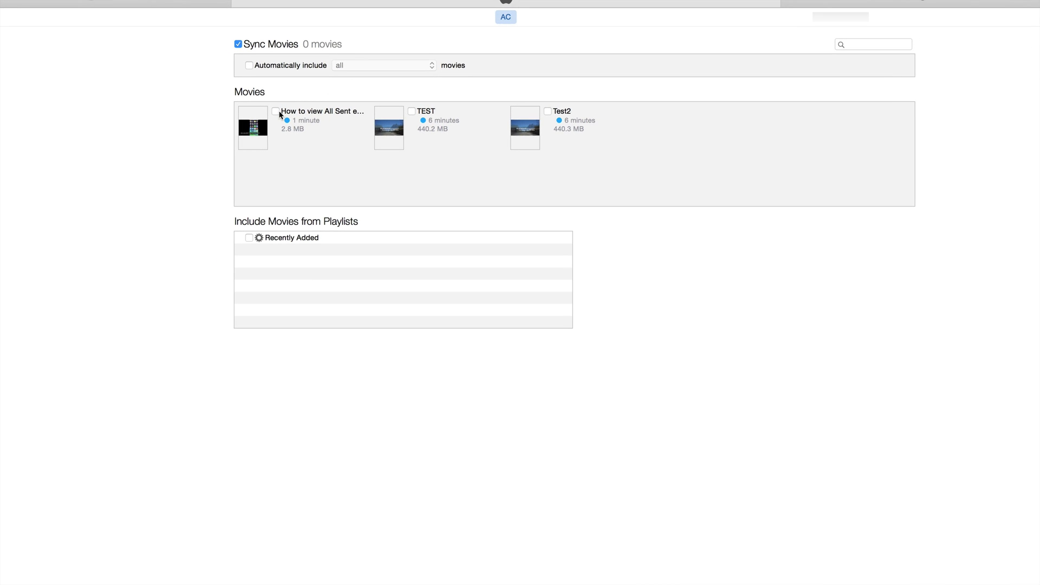
pyautogui.click(275, 111)
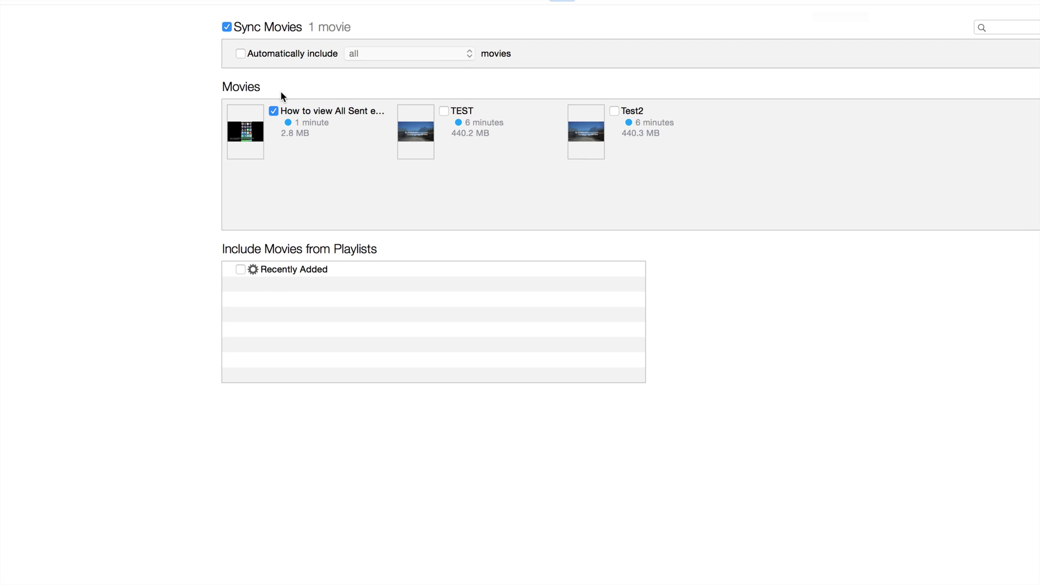
pyautogui.click(240, 54)
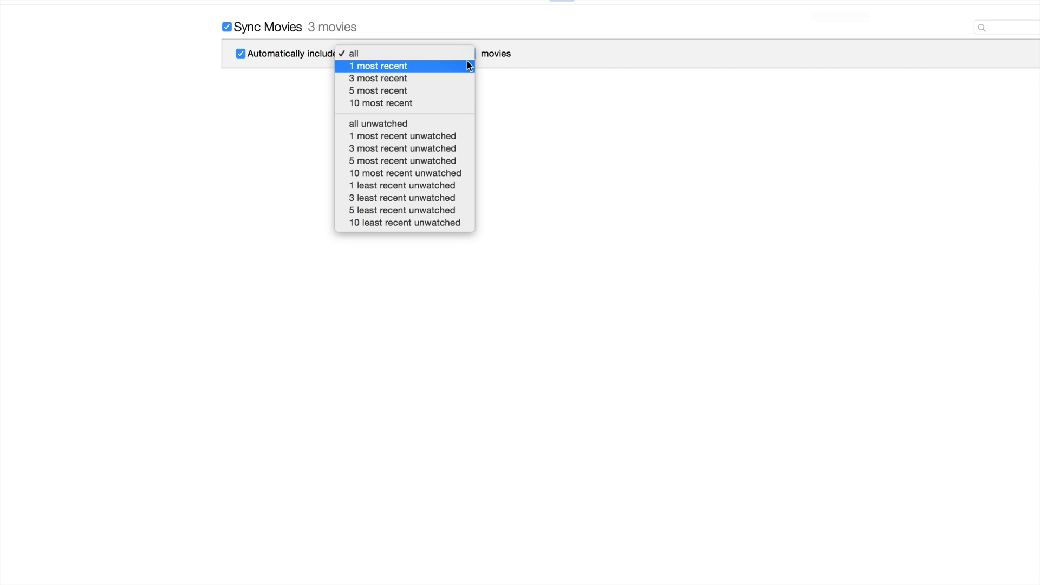
pyautogui.click(354, 53)
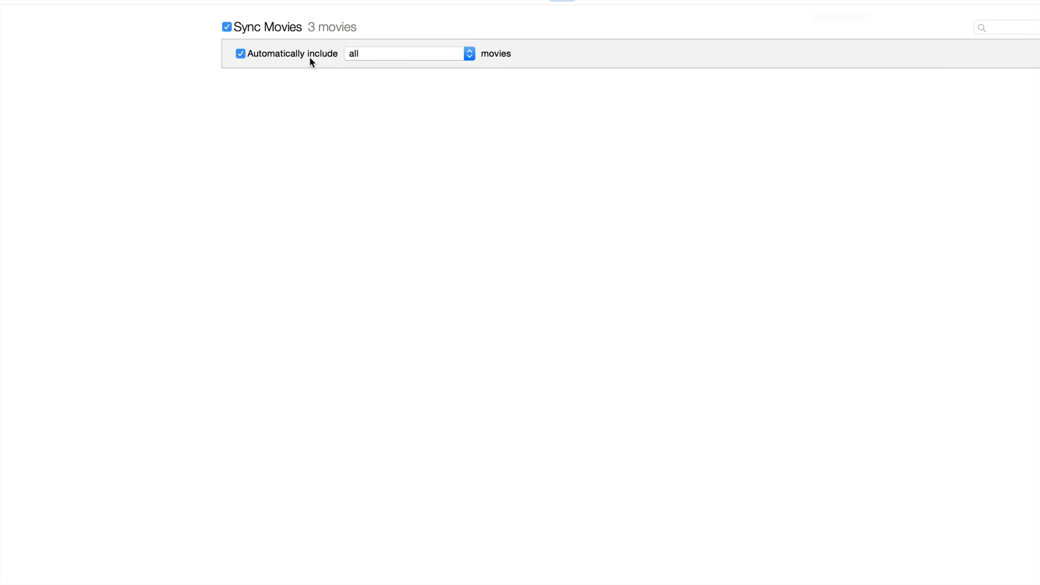
pyautogui.click(240, 53)
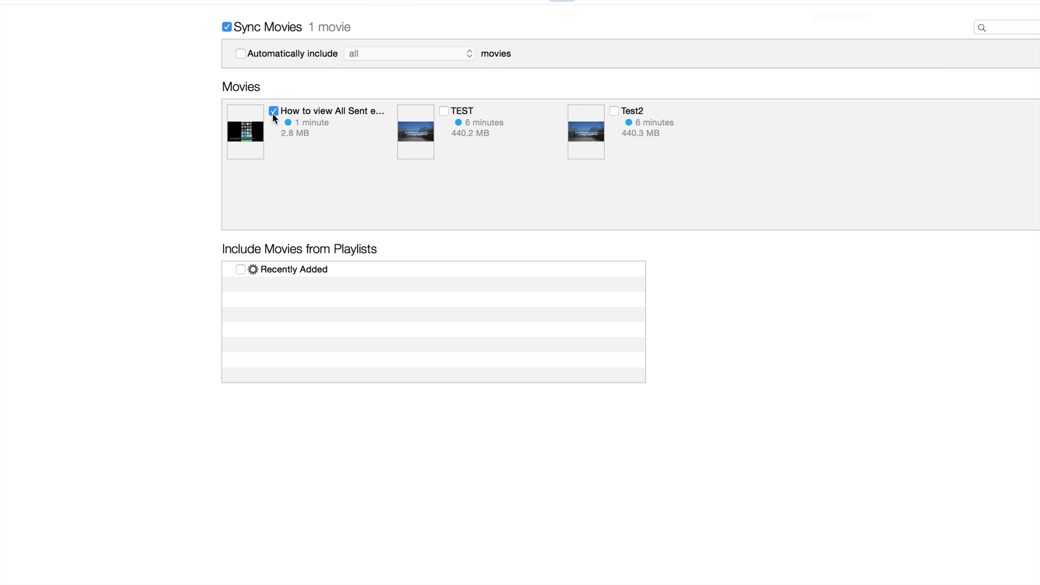
pyautogui.moveTo(600, 127)
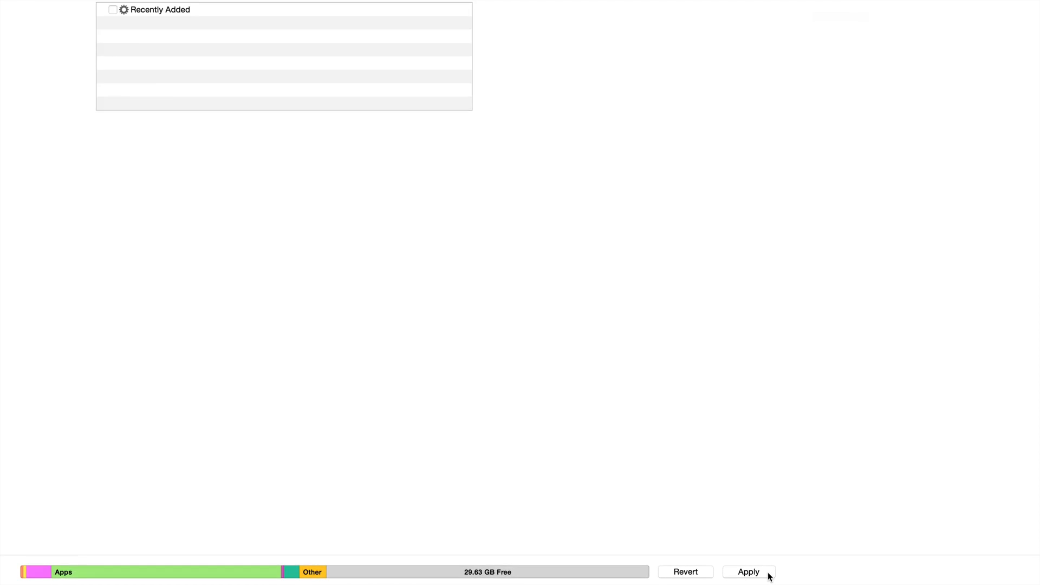
# Apply the movie sync changes and start syncing the iPhone
pyautogui.click(747, 572)
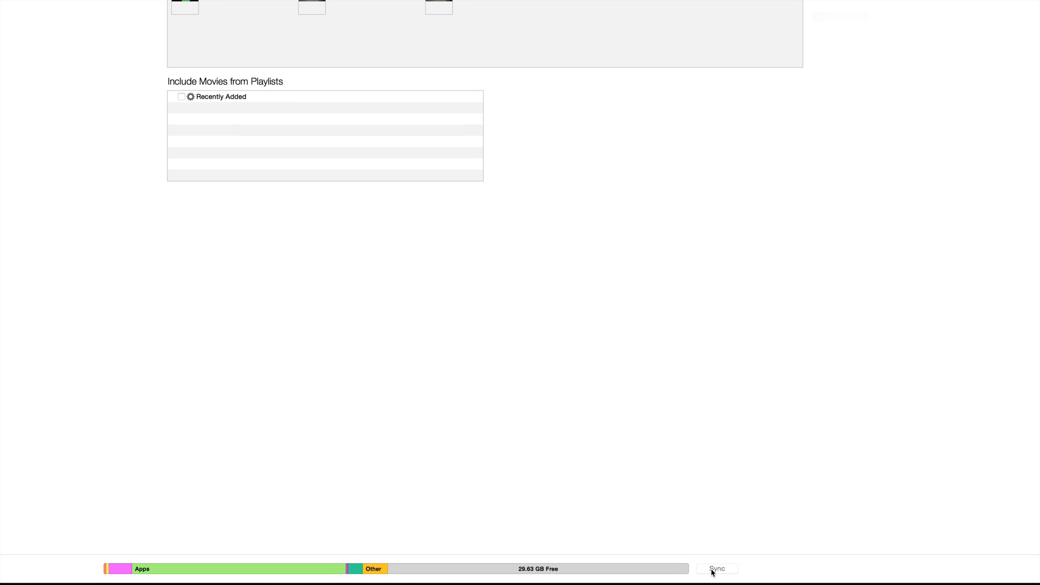
pyautogui.click(718, 568)
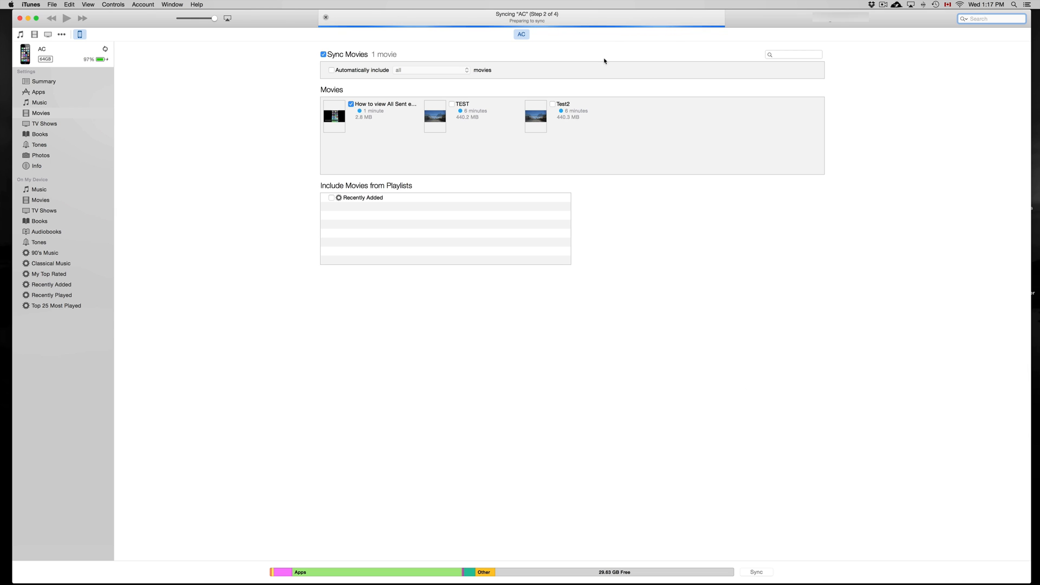
pyautogui.moveTo(495, 7)
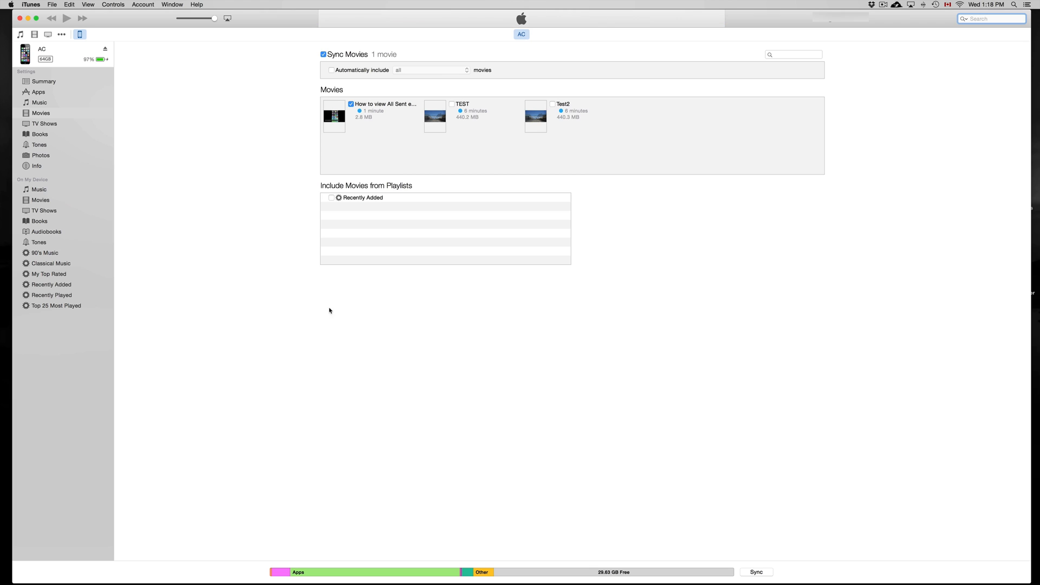
pyautogui.moveTo(378, 206)
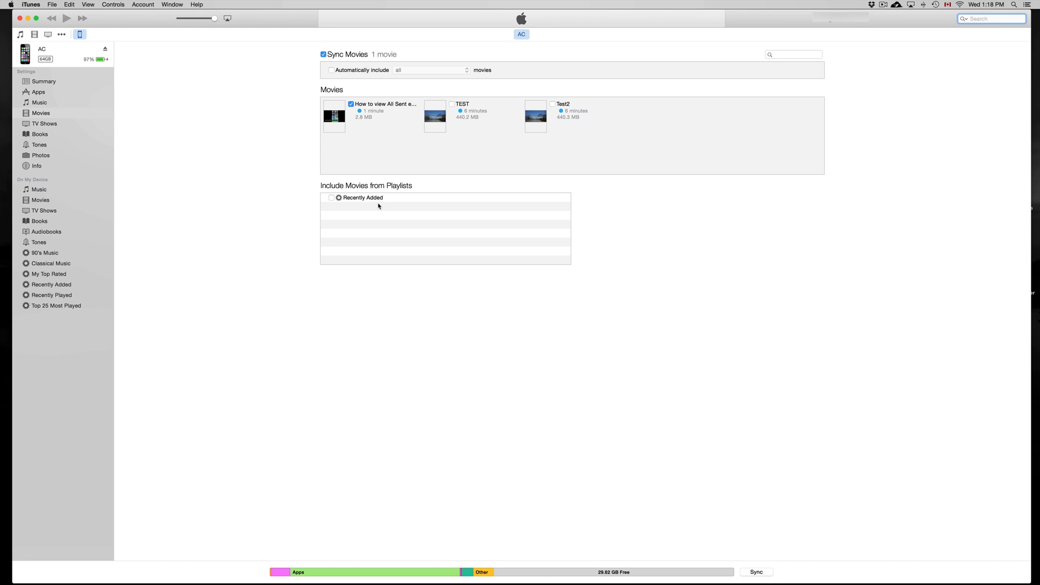
pyautogui.moveTo(665, 567)
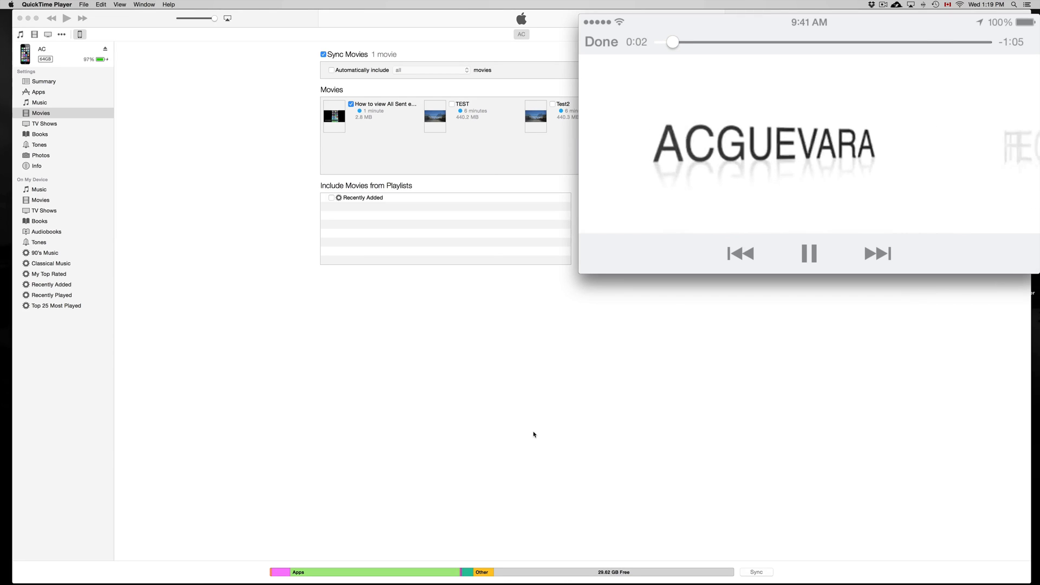
# Exit playback on the mirrored iPhone and return to the Home Videos list
pyautogui.click(809, 253)
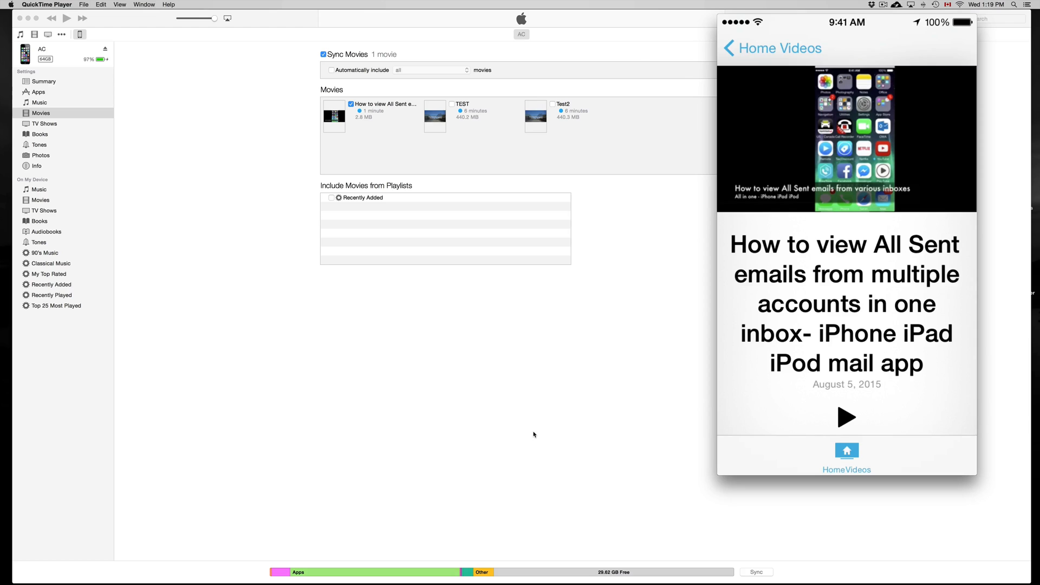
pyautogui.click(727, 48)
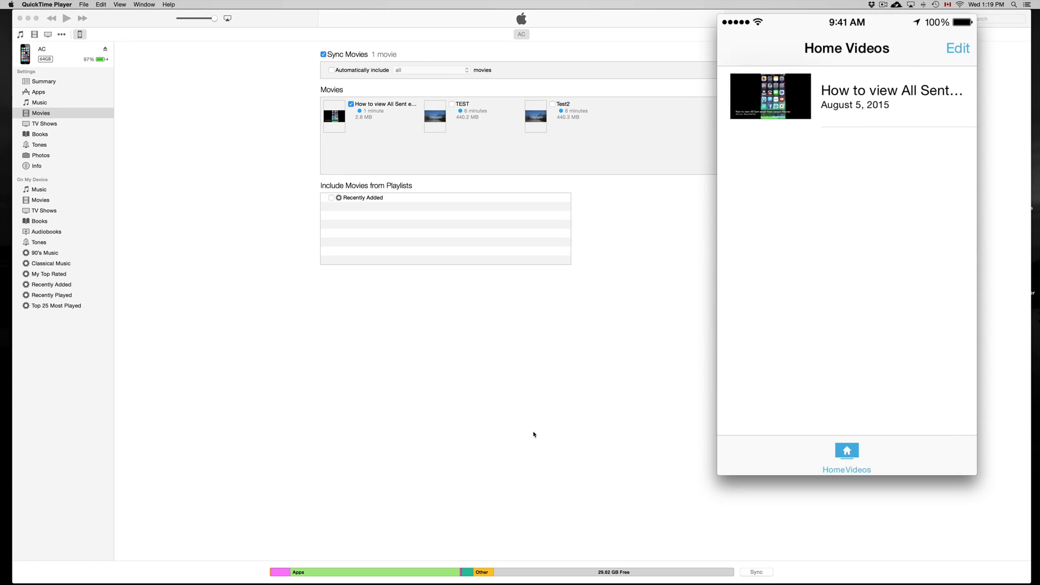